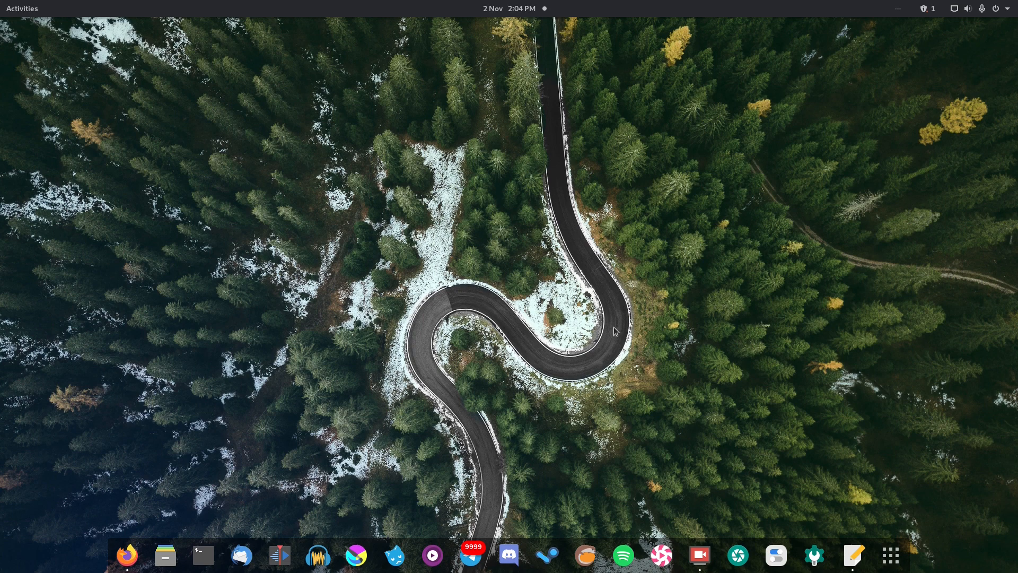
{"action": "mouse_move", "coordinate": [576, 266]}
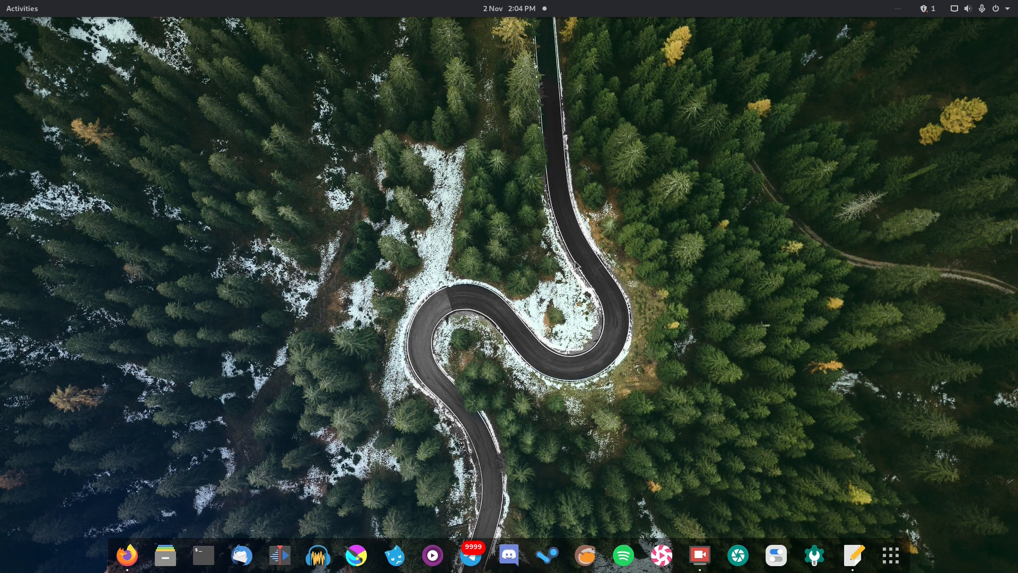
{"action": "mouse_move", "coordinate": [576, 268]}
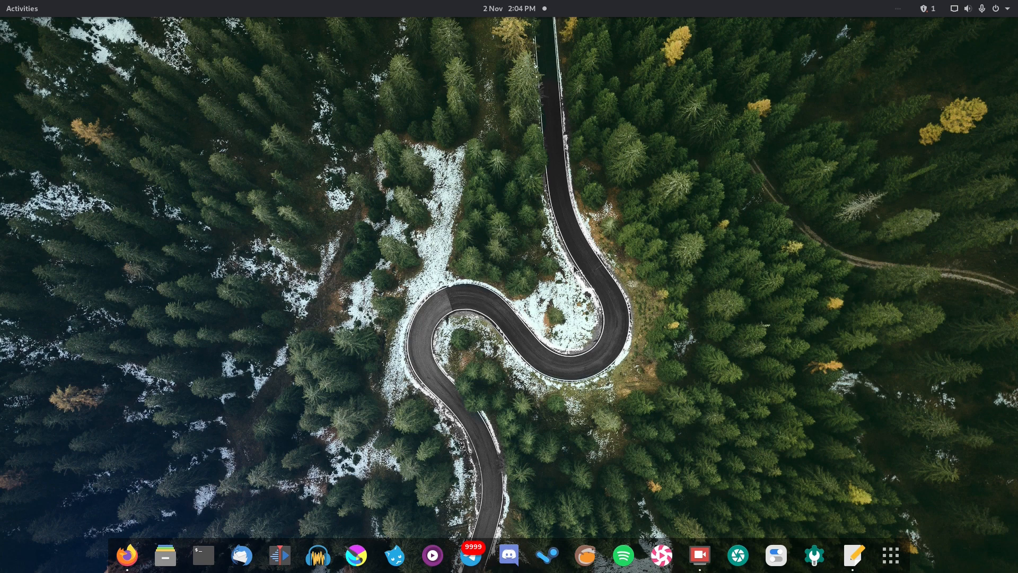
{"action": "mouse_move", "coordinate": [573, 270]}
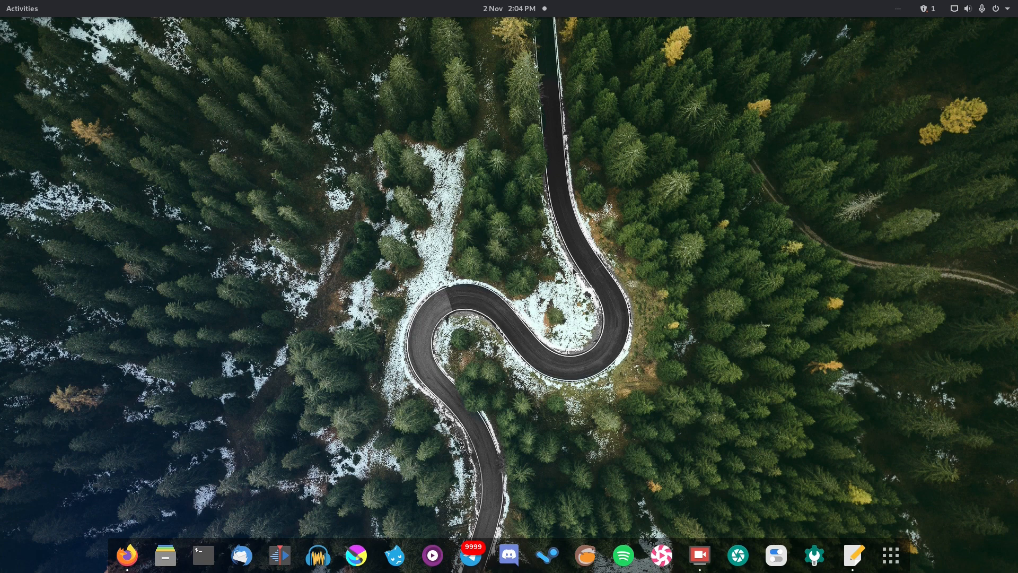
{"action": "mouse_move", "coordinate": [585, 263]}
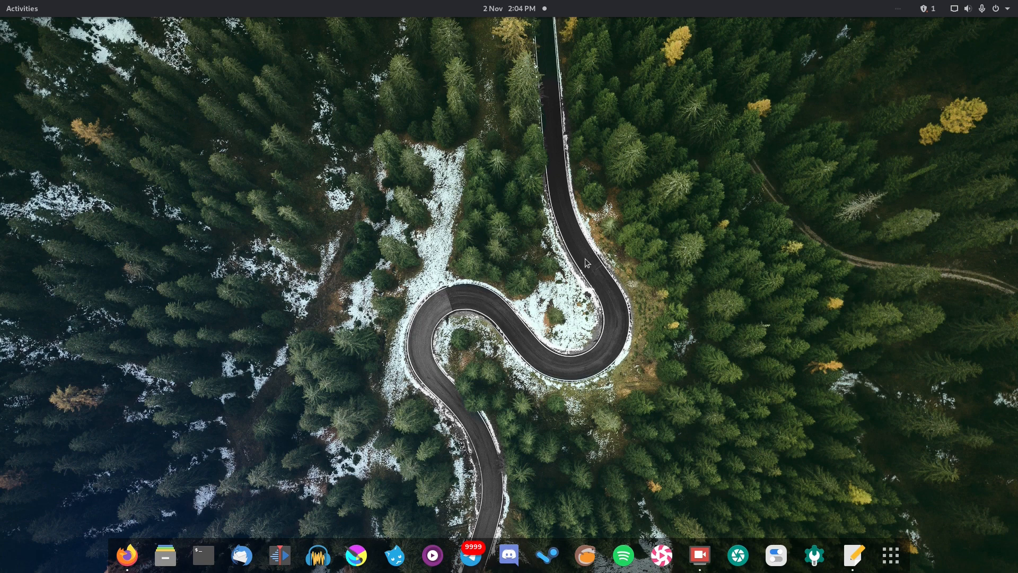
{"action": "mouse_move", "coordinate": [803, 426]}
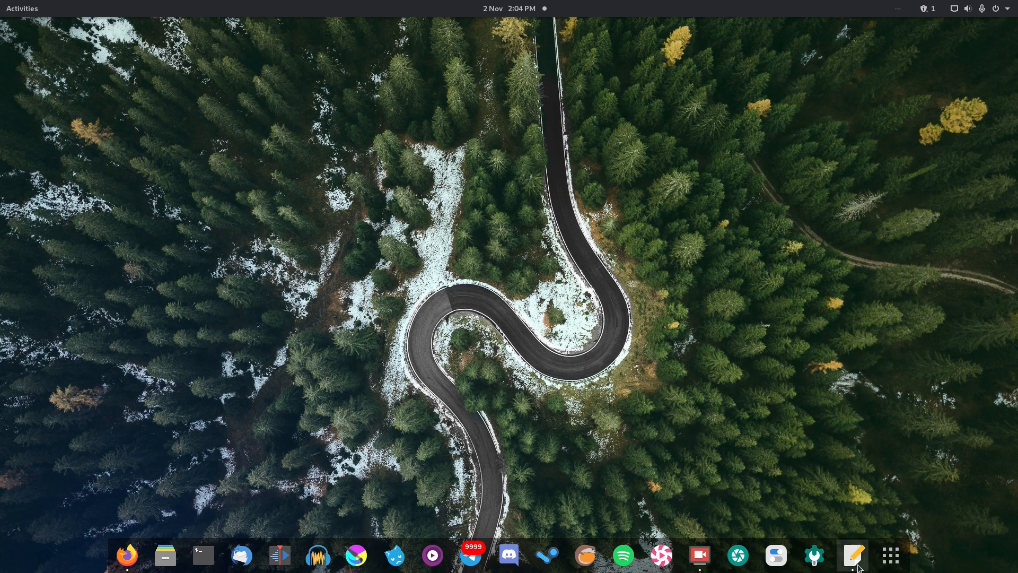
Show the Razer setup notes in gedit, then make the terminal the active window.
{"action": "left_click", "coordinate": [852, 555]}
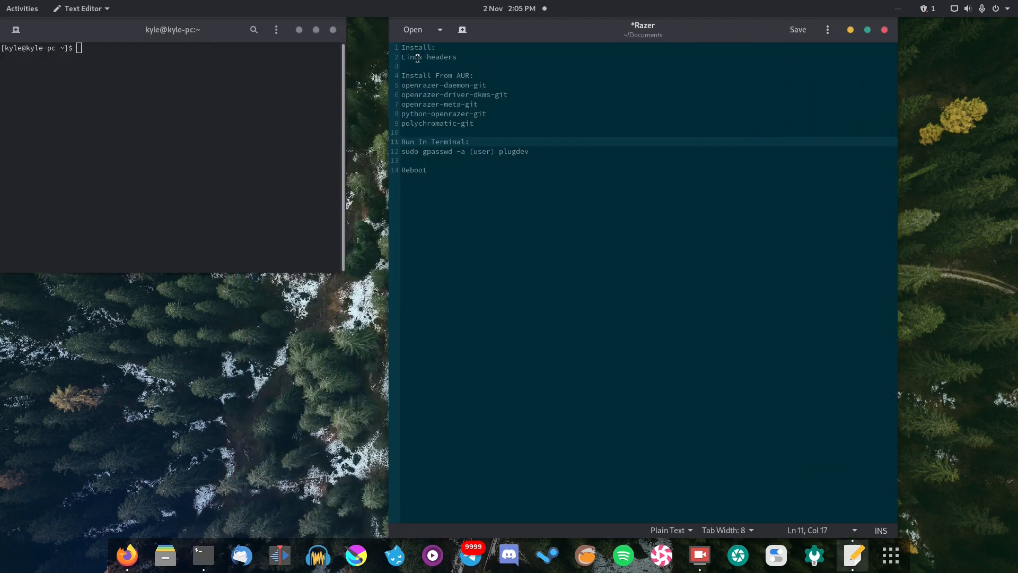
{"action": "left_click", "coordinate": [120, 141]}
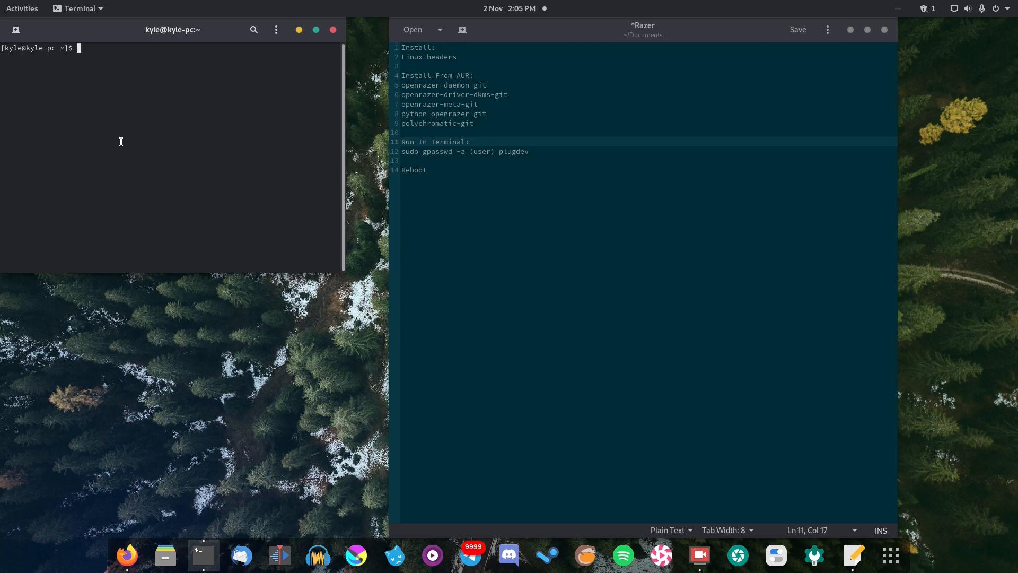
Run 'sudo pacman -S linux-headers' and authenticate with the sudo password.
{"action": "type", "text": "sudo pacman -"}
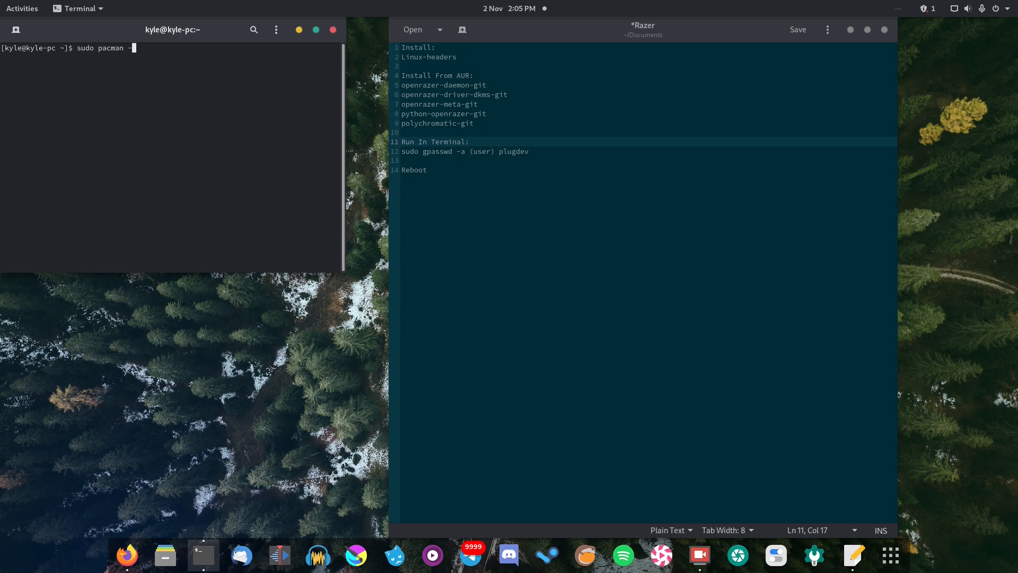
{"action": "type", "text": "S linux-h"}
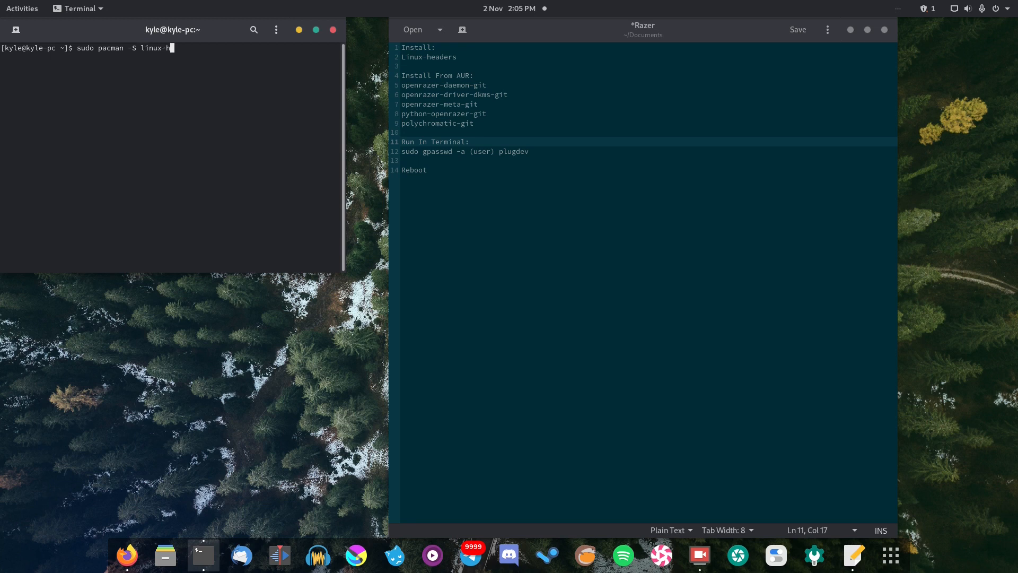
{"action": "type", "text": "eaders"}
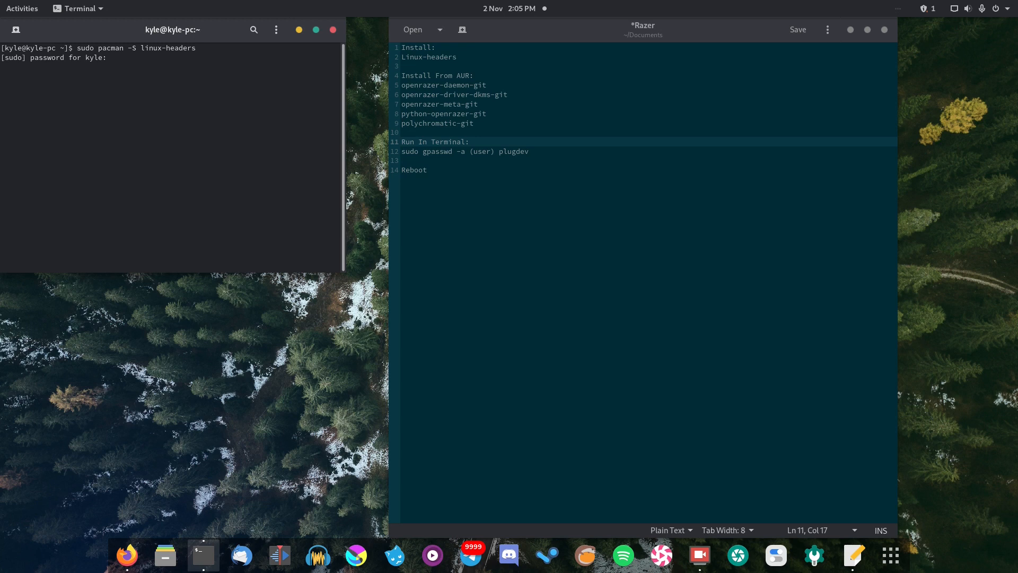
{"action": "key", "text": "Return"}
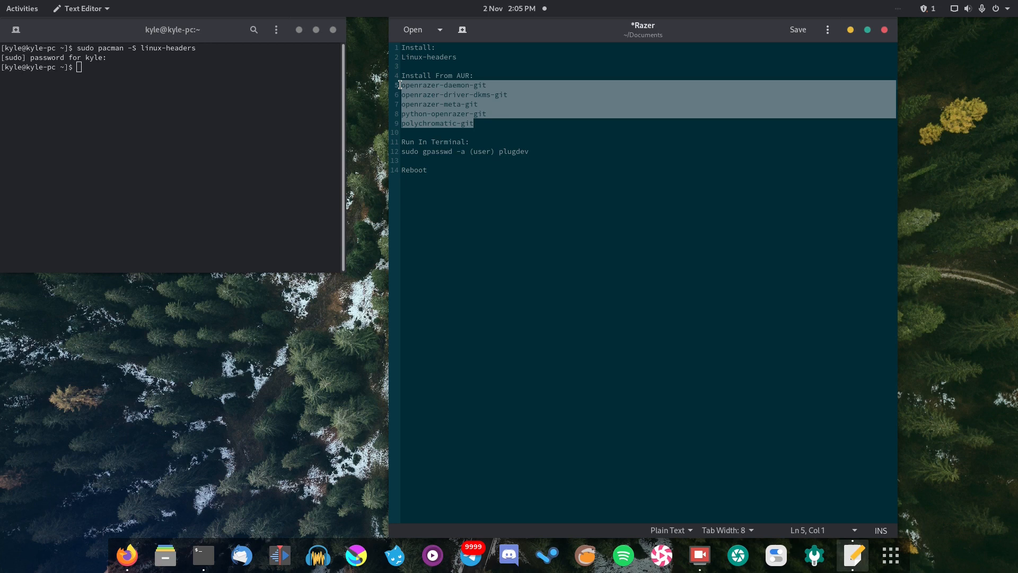
{"action": "mouse_move", "coordinate": [400, 100]}
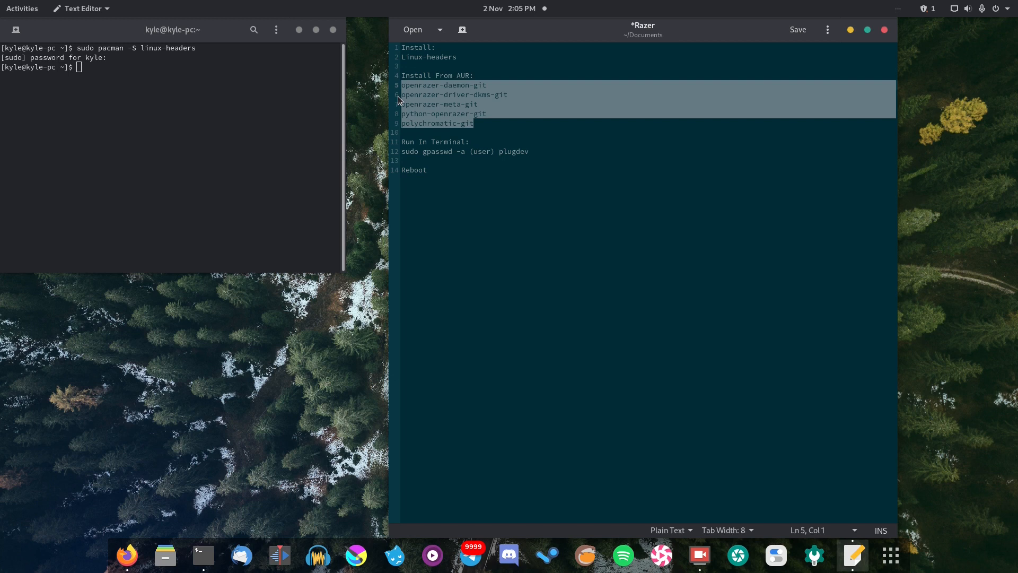
{"action": "mouse_move", "coordinate": [360, 103]}
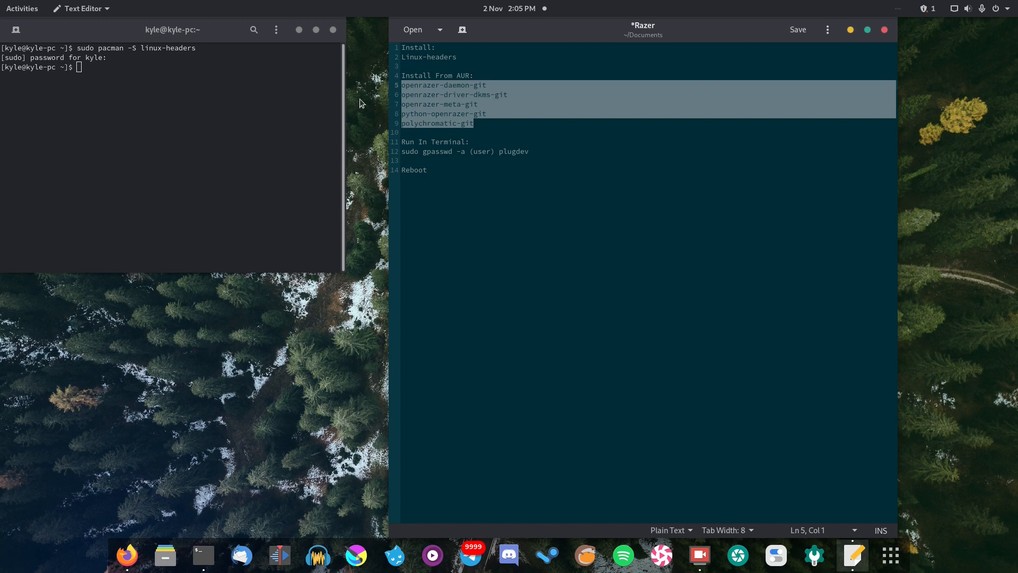
{"action": "mouse_move", "coordinate": [273, 108]}
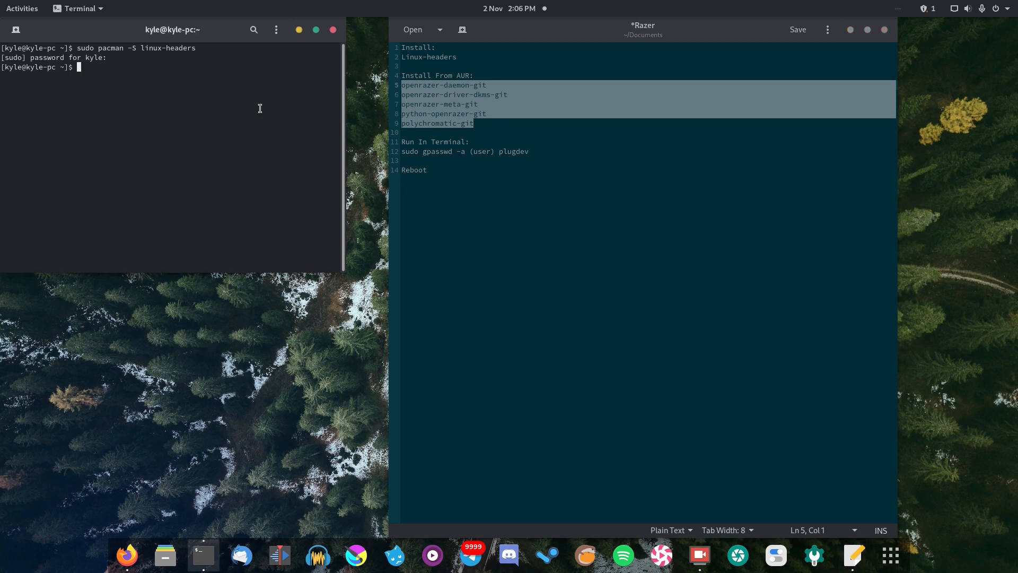
Begin the 'yay -S' command and pick up the '-git' package name ending from the notes.
{"action": "type", "text": "yay -S"}
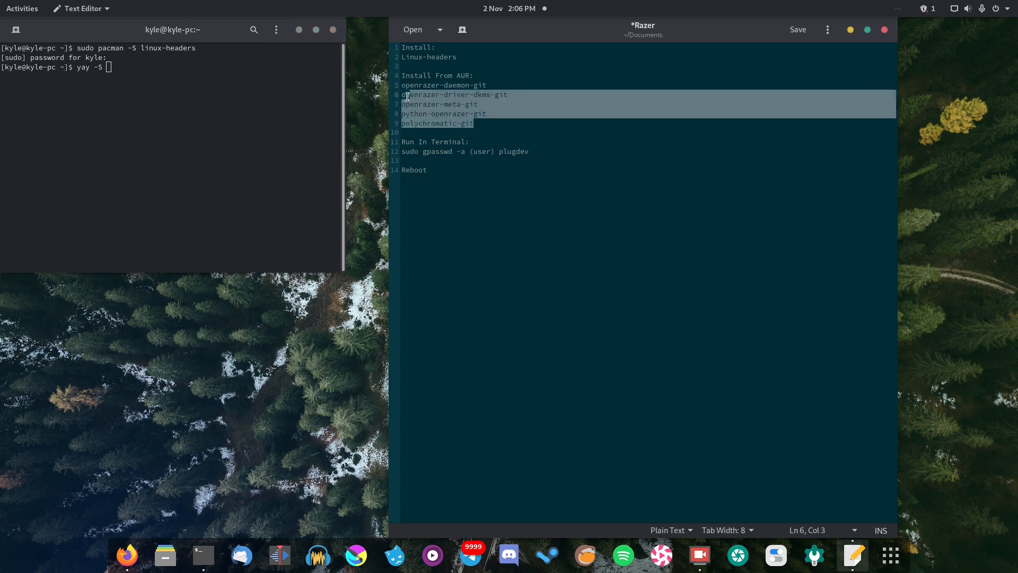
{"action": "left_click", "coordinate": [485, 85]}
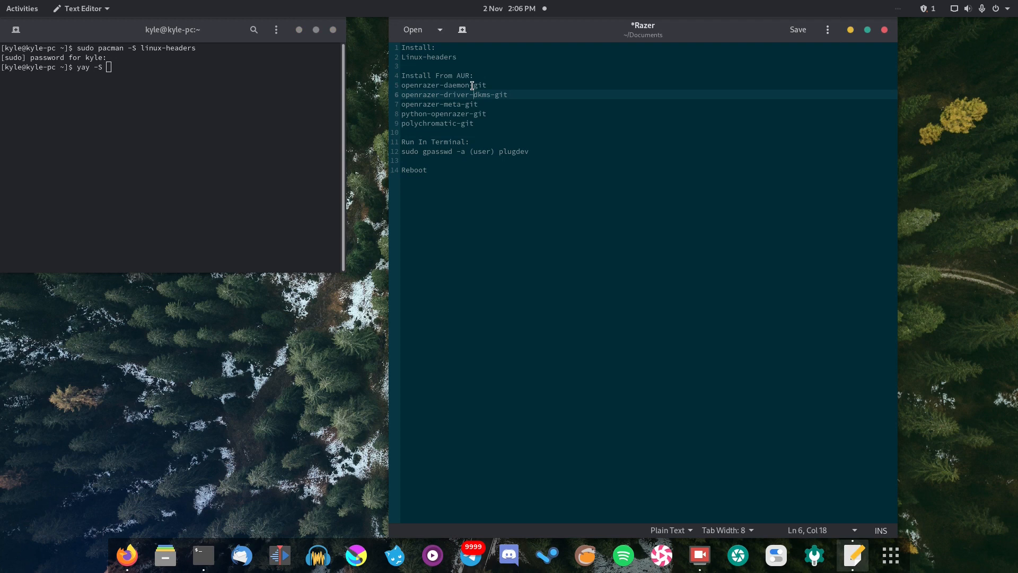
{"action": "double_click", "coordinate": [479, 85]}
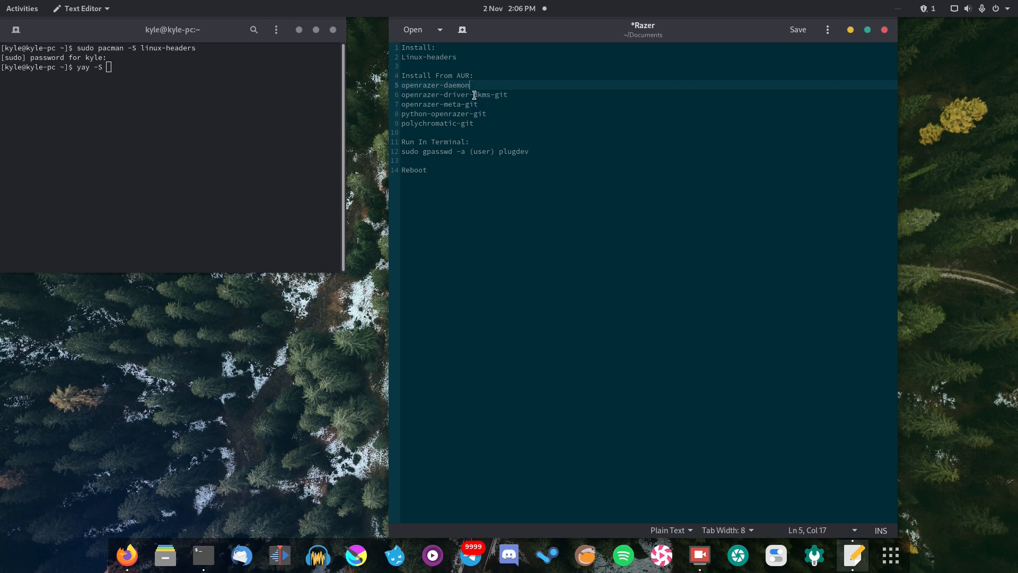
{"action": "type", "text": "-git"}
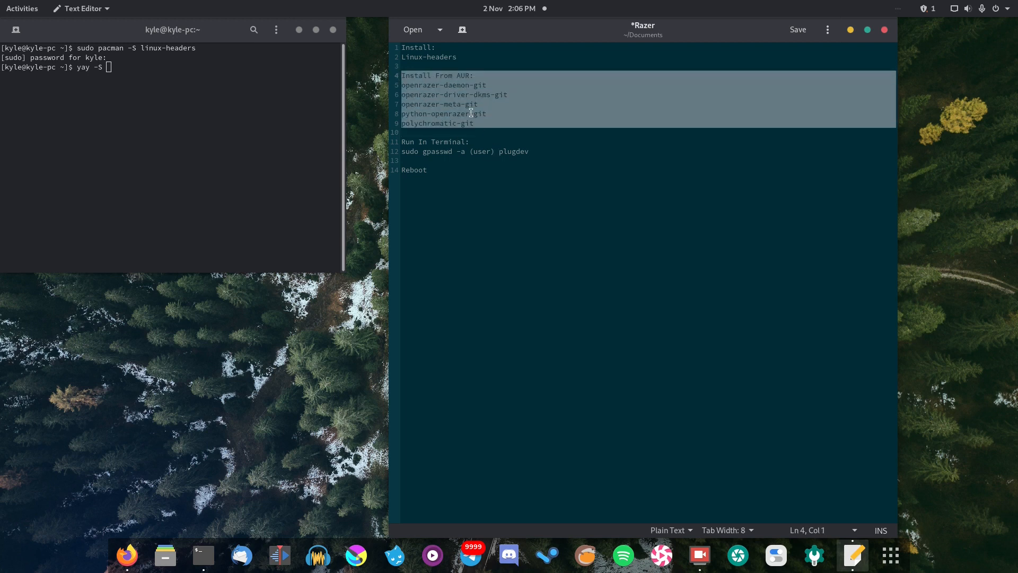
Finish the notes with the plugdev group command and Reboot step, then go to Activities.
{"action": "left_click", "coordinate": [493, 152]}
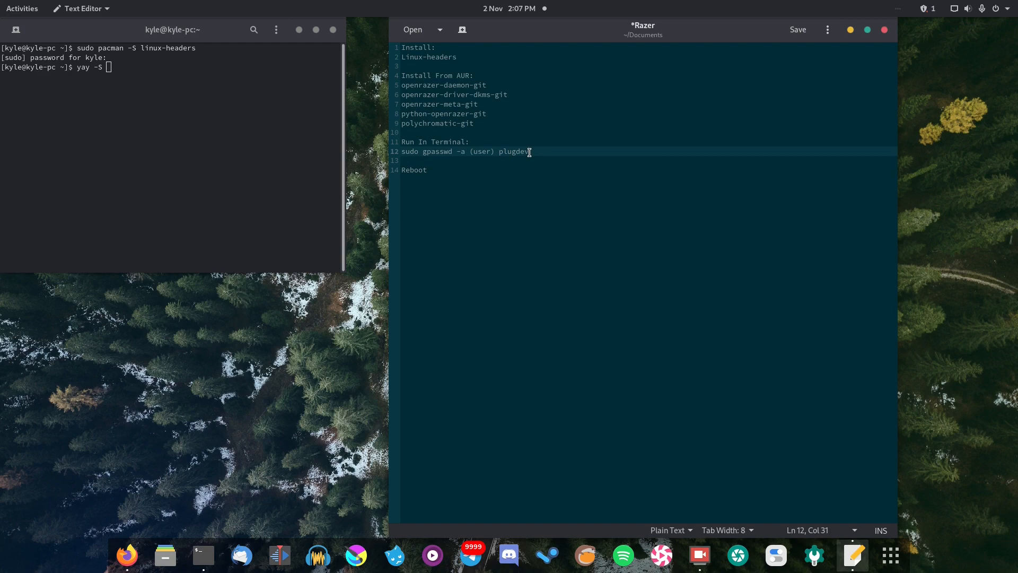
{"action": "left_click", "coordinate": [21, 7]}
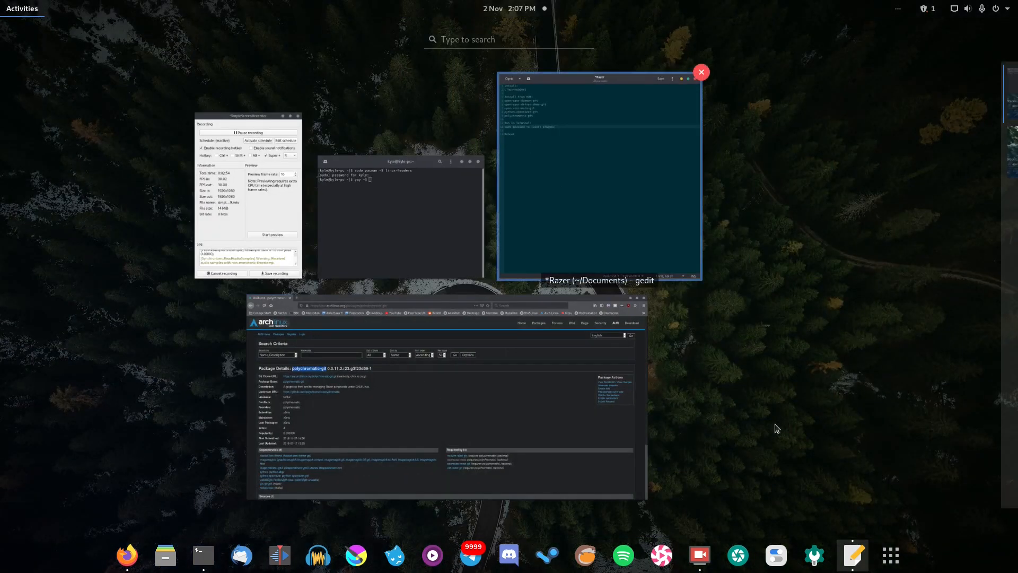
Show all installed applications to find Polychromatic Controller.
{"action": "left_click", "coordinate": [890, 555]}
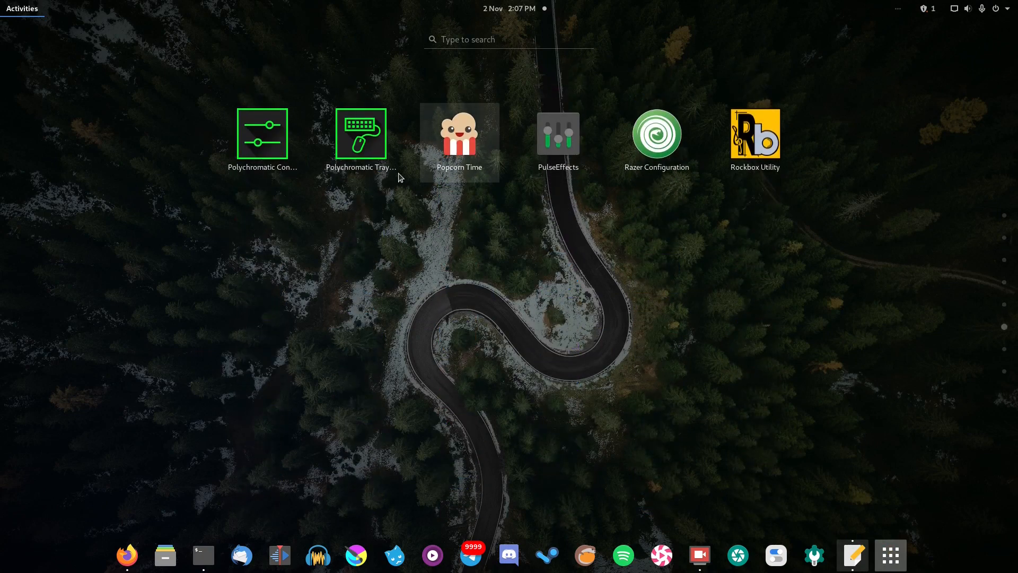
{"action": "mouse_move", "coordinate": [262, 134]}
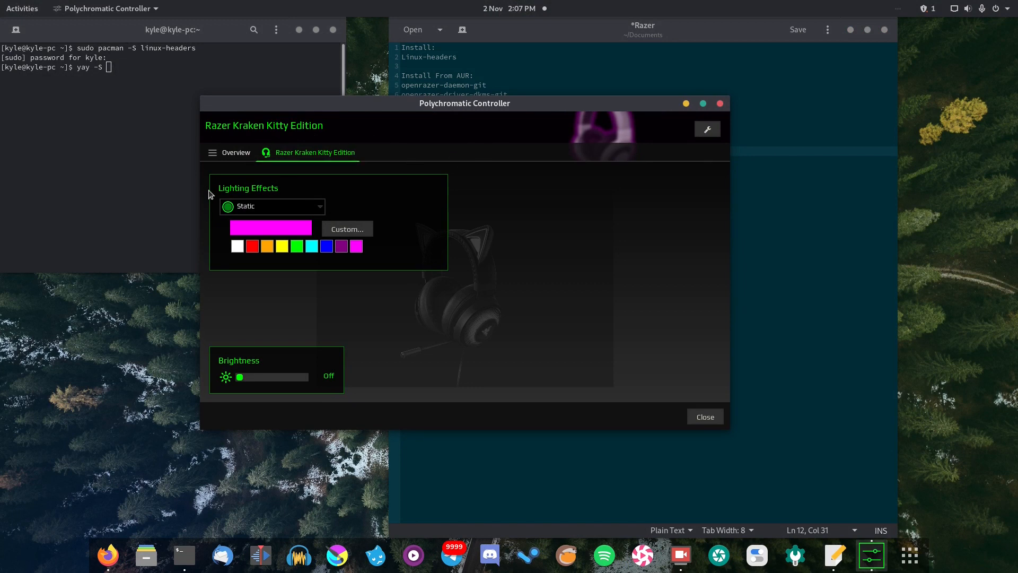
Give the Razer Kraken Kitty Edition green Static lighting at 100% brightness.
{"action": "left_click", "coordinate": [297, 246]}
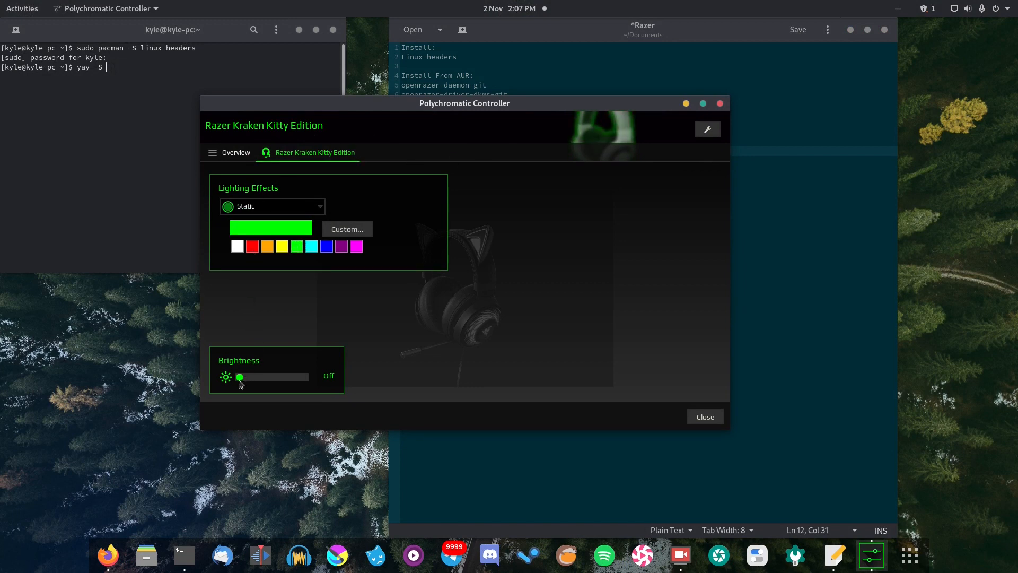
{"action": "left_click_drag", "start_coordinate": [239, 376], "coordinate": [304, 377]}
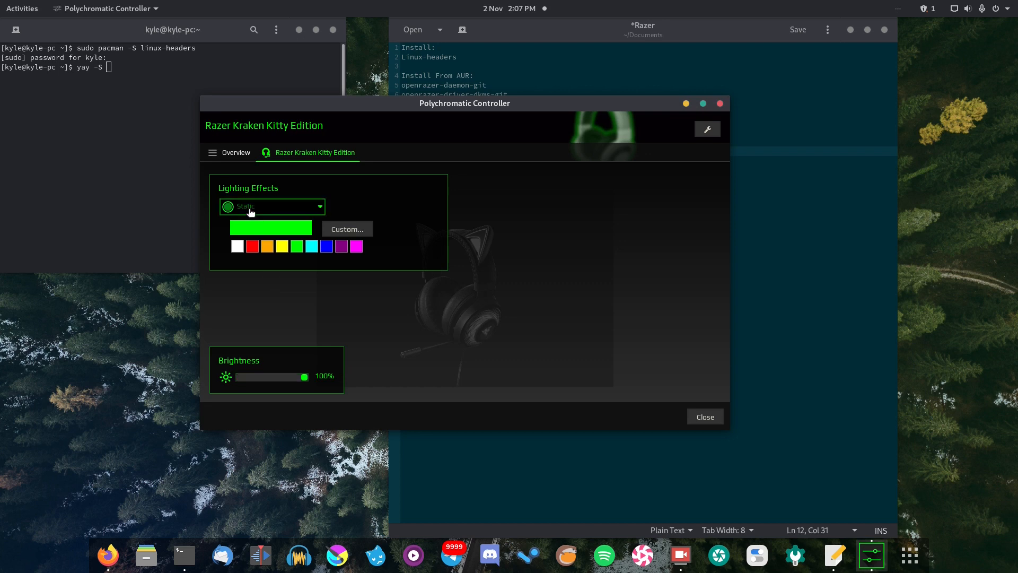
{"action": "left_click", "coordinate": [271, 206]}
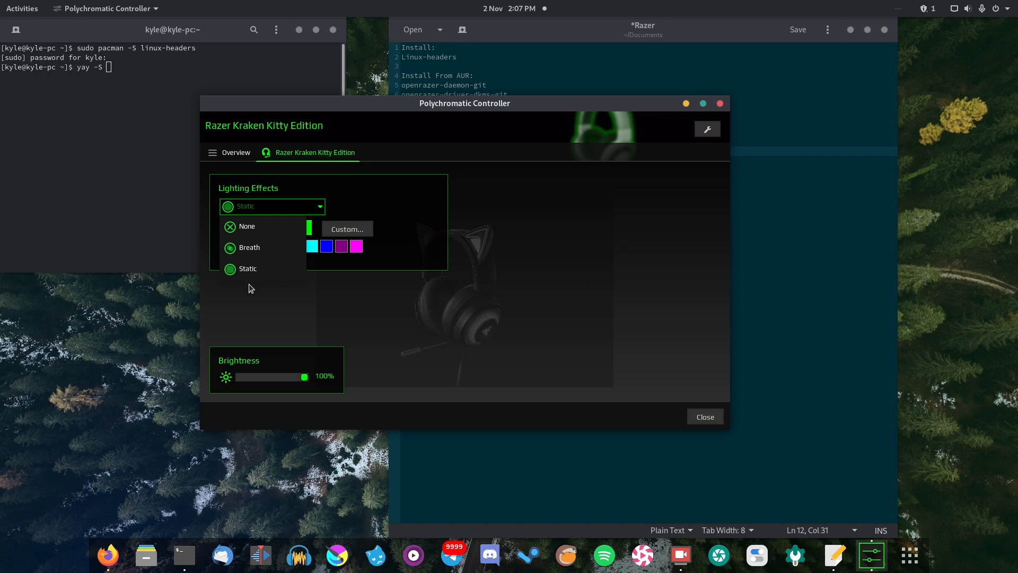
{"action": "left_click", "coordinate": [246, 269]}
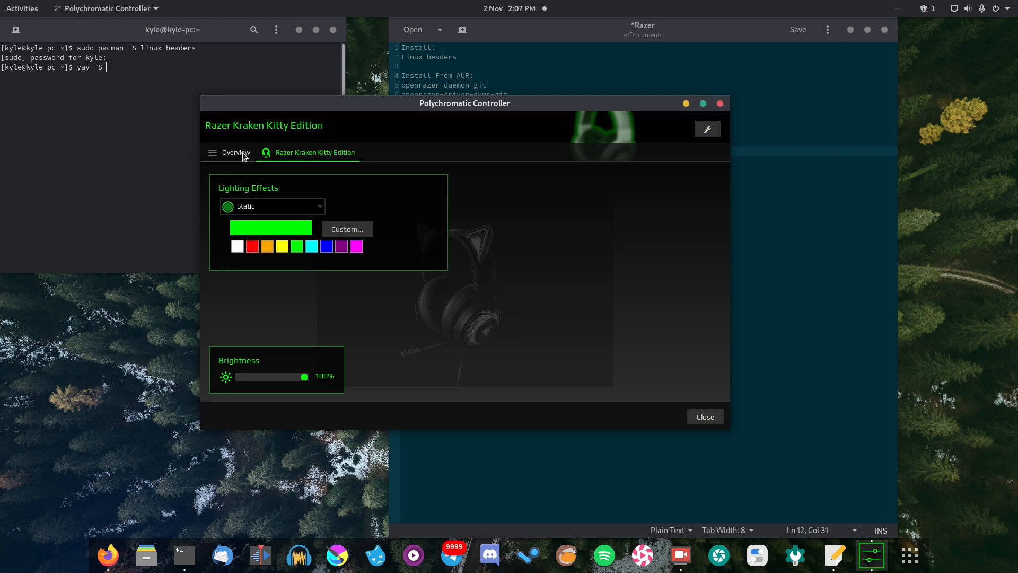
Return to the devices Overview and bring up the application Preferences.
{"action": "left_click", "coordinate": [235, 152]}
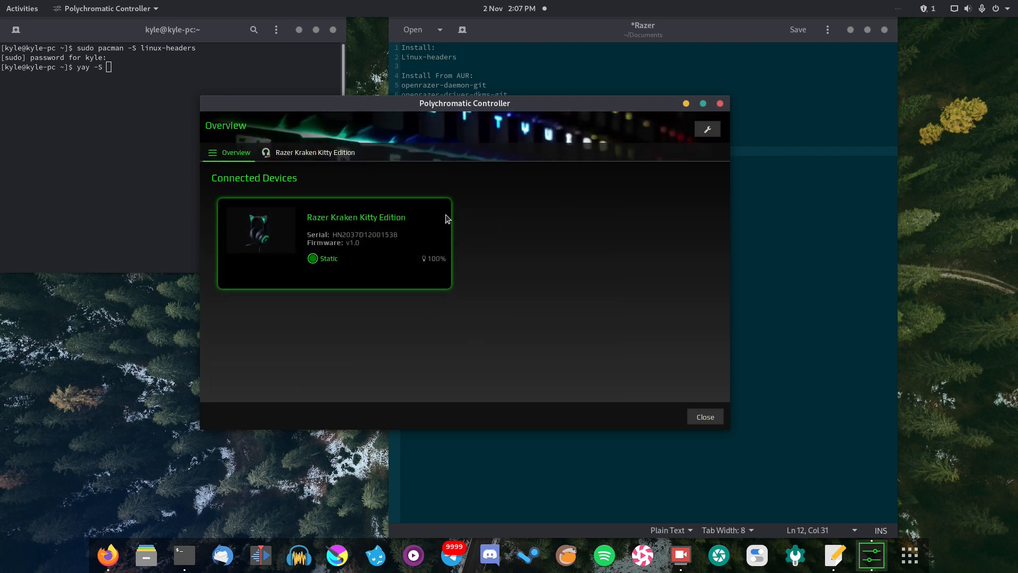
{"action": "mouse_move", "coordinate": [326, 245]}
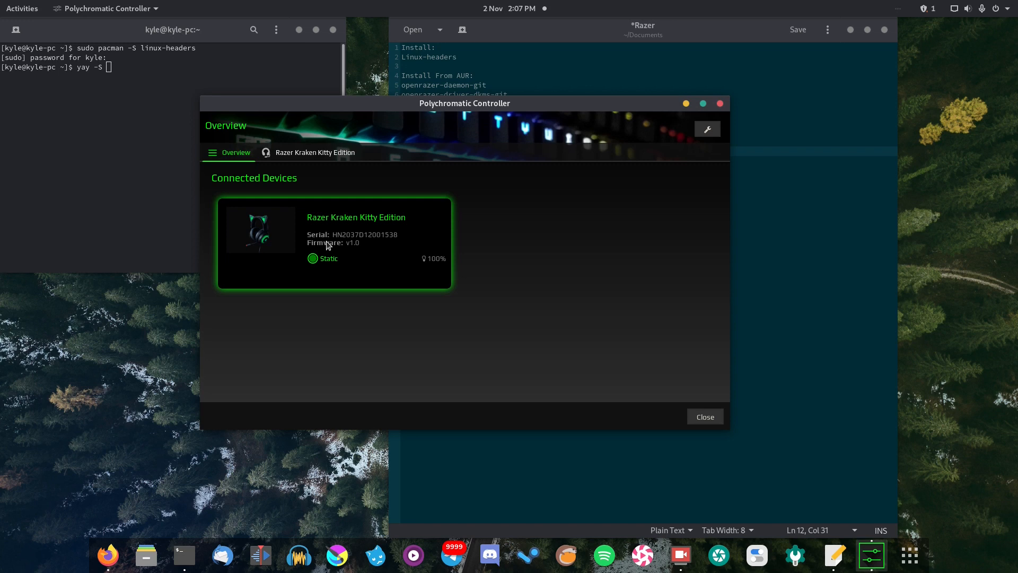
{"action": "left_click", "coordinate": [707, 128]}
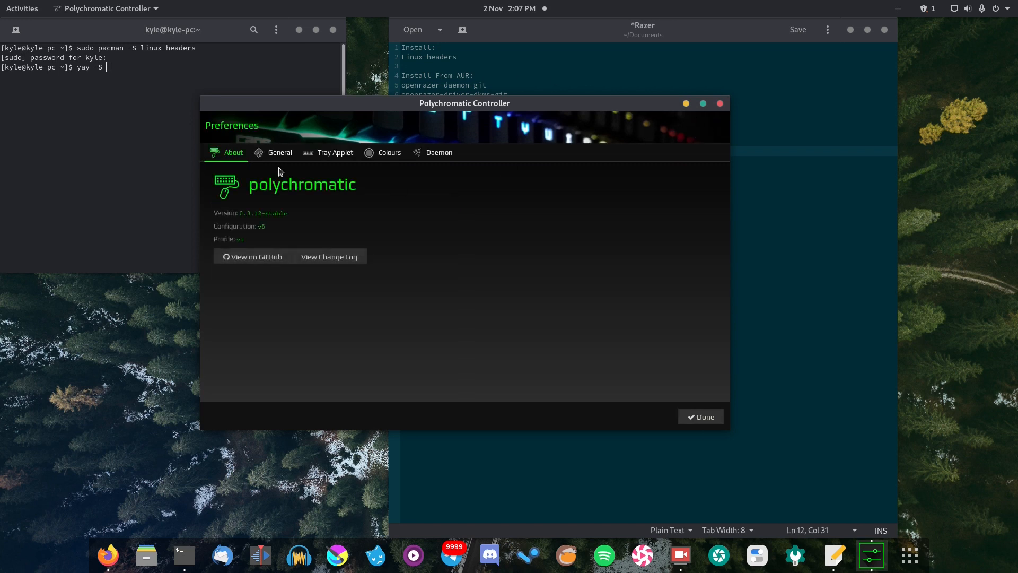
Review the General, Tray Applet, Colours and Daemon preference pages, ending on General.
{"action": "left_click", "coordinate": [279, 152]}
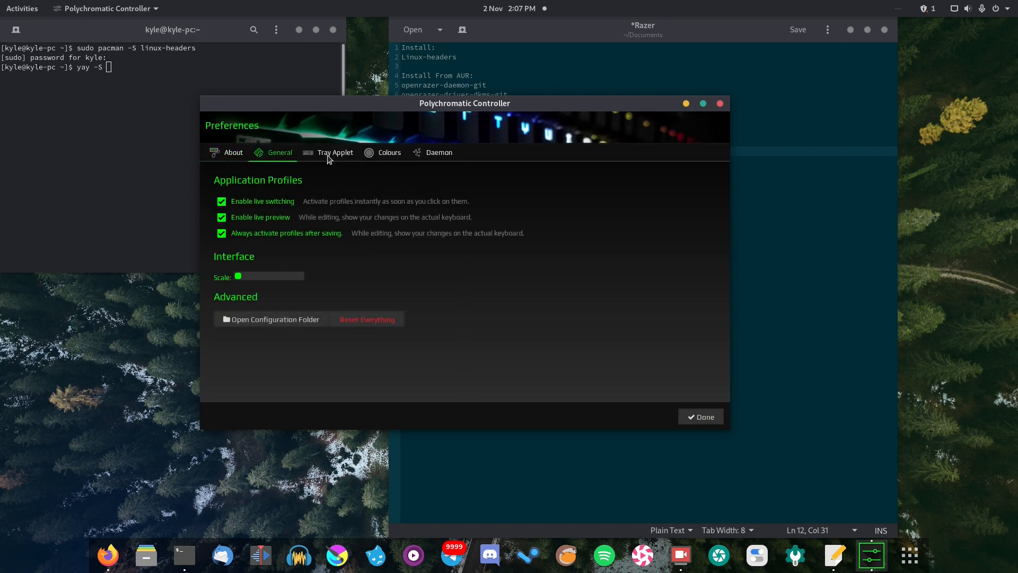
{"action": "left_click", "coordinate": [335, 152]}
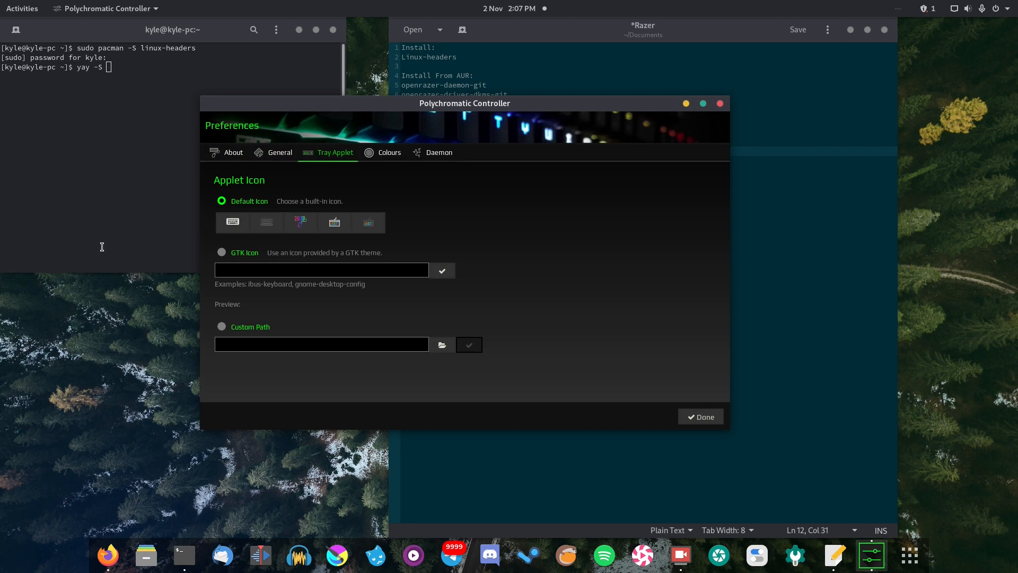
{"action": "left_click", "coordinate": [389, 151]}
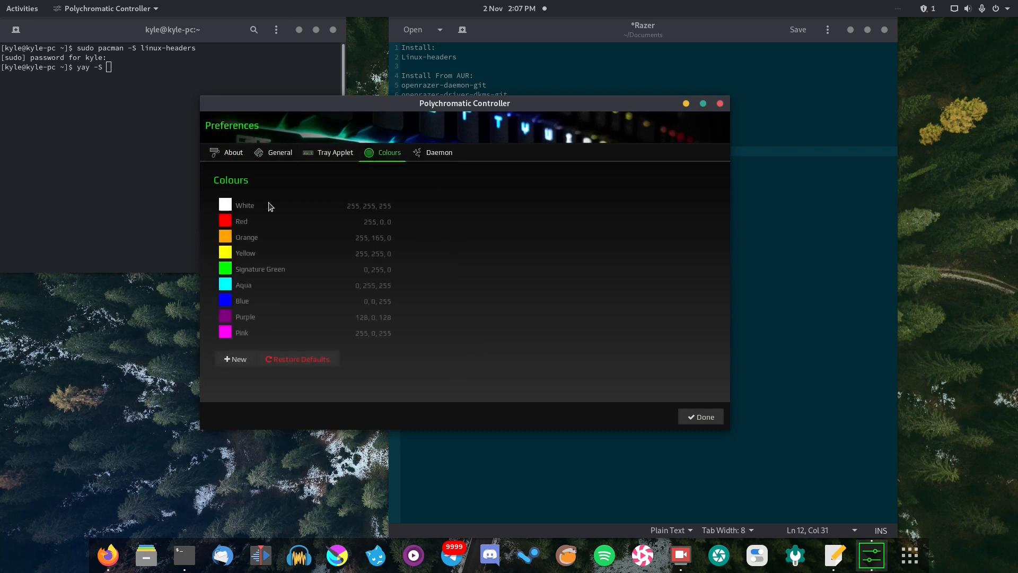
{"action": "left_click", "coordinate": [438, 152]}
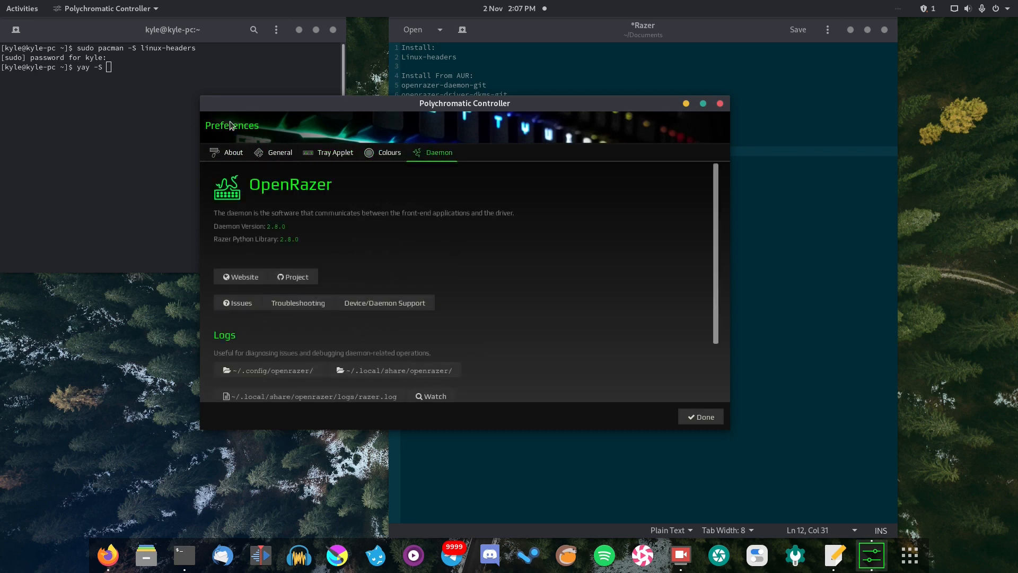
{"action": "scroll", "scroll_direction": "down", "scroll_amount": 3}
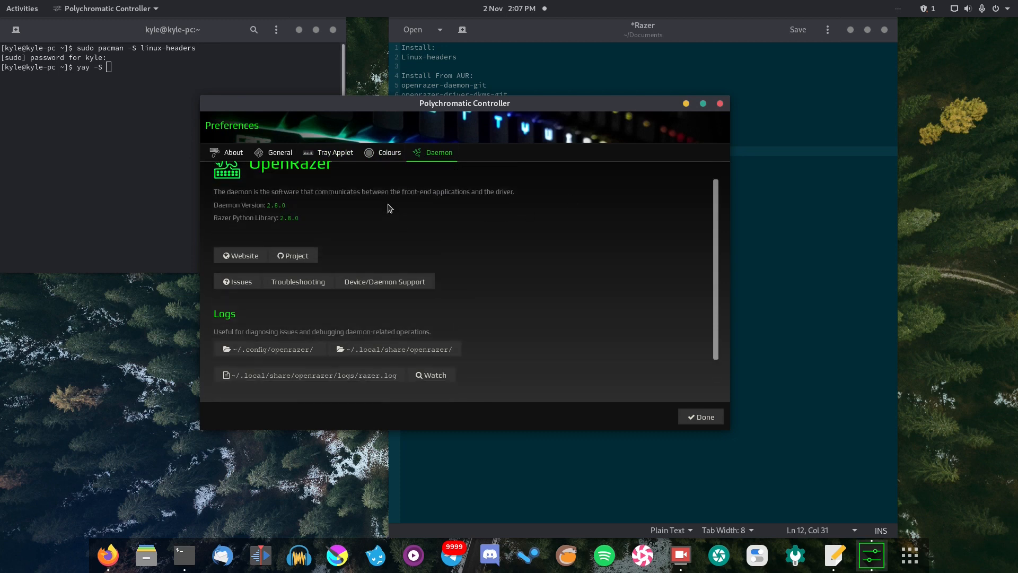
{"action": "left_click", "coordinate": [280, 151]}
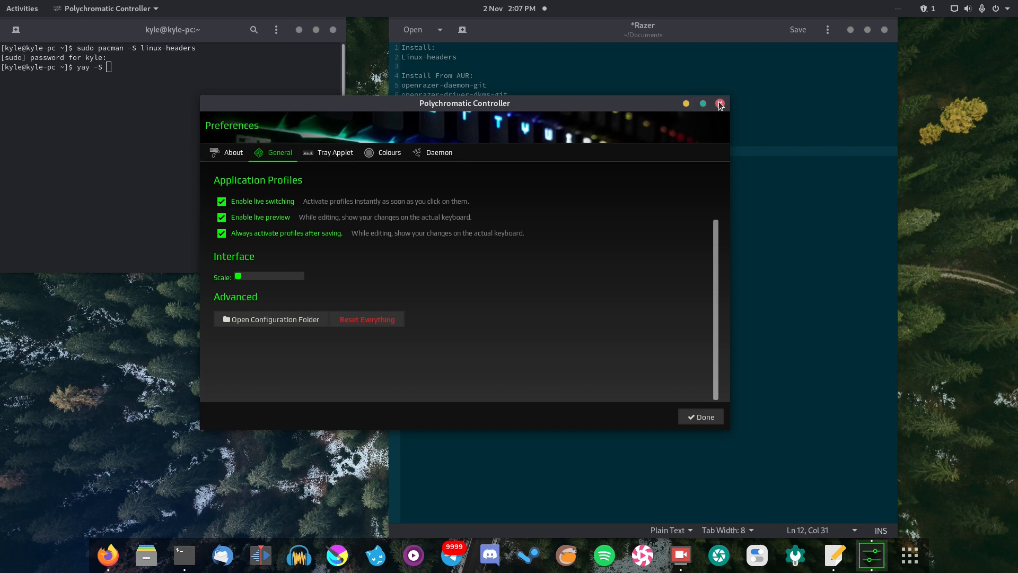
Close the Polychromatic Controller window, leaving the notes and terminal showing.
{"action": "left_click", "coordinate": [718, 103]}
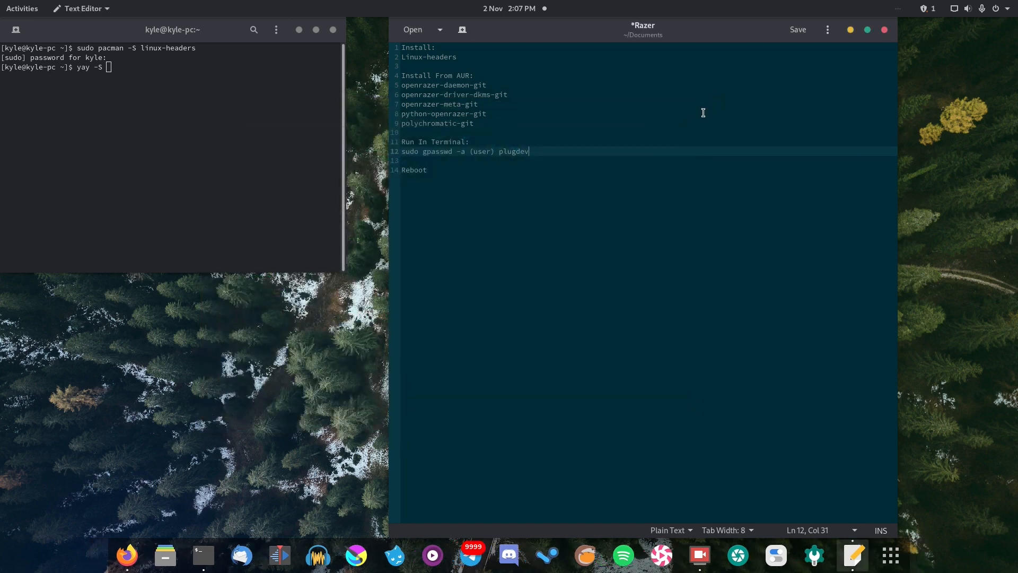